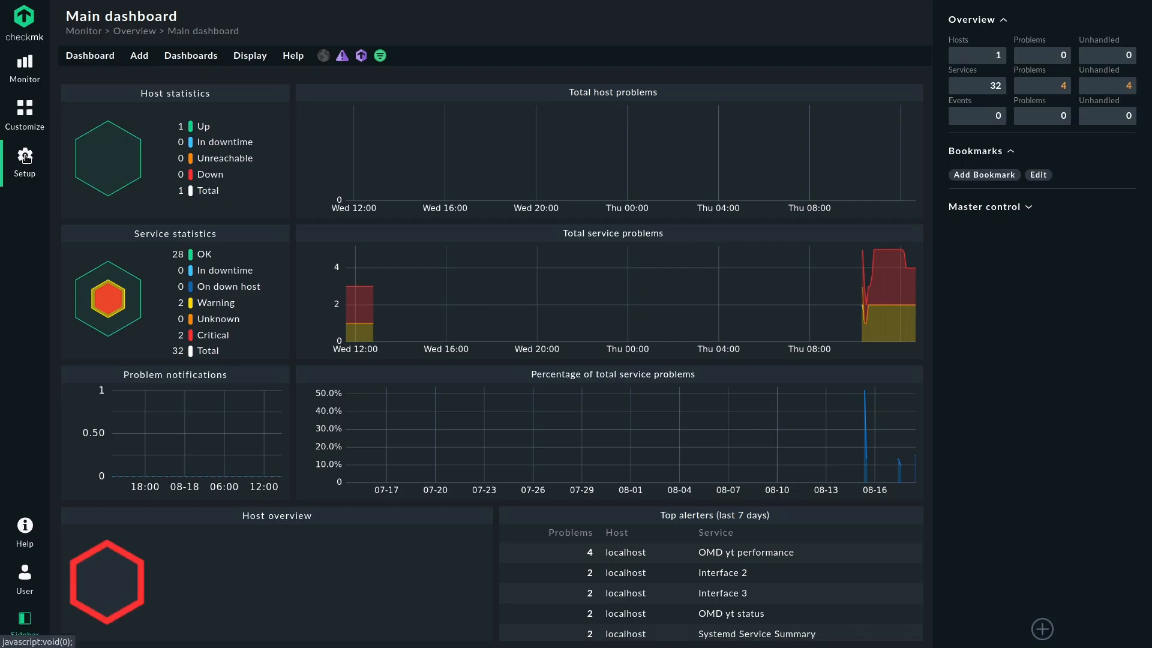
Search Setup for 'local dns' and reach the Local DNS resolving (Linux, Unix) rule set.
{"action": "left_click", "coordinate": [24, 162]}
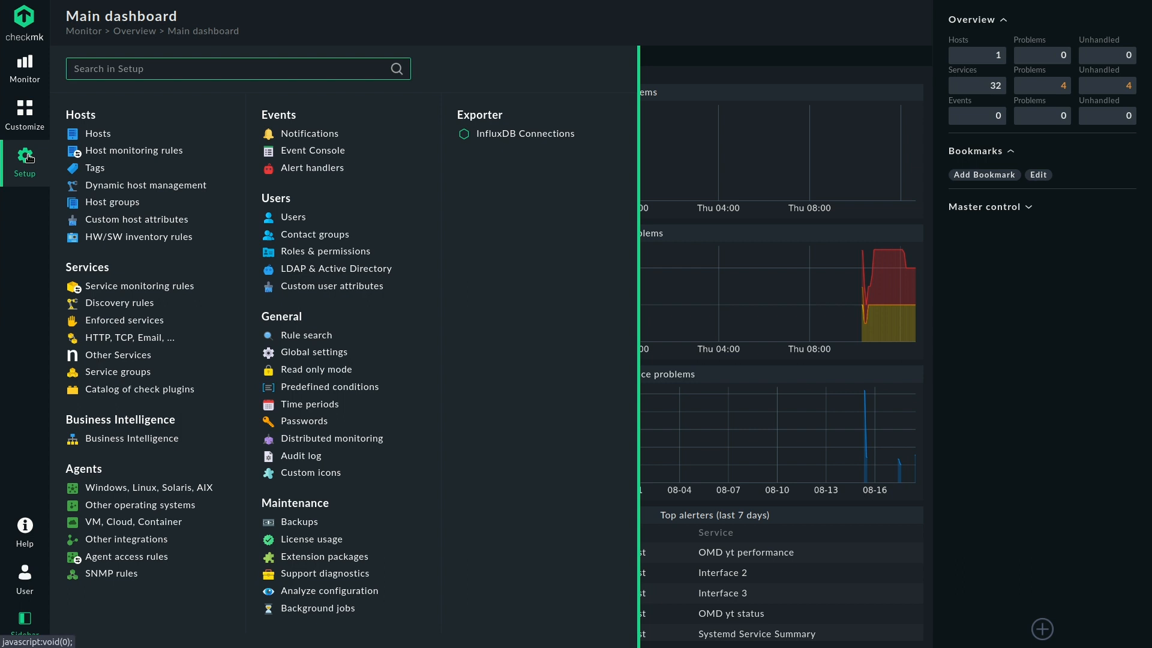
{"action": "type", "text": "local dns"}
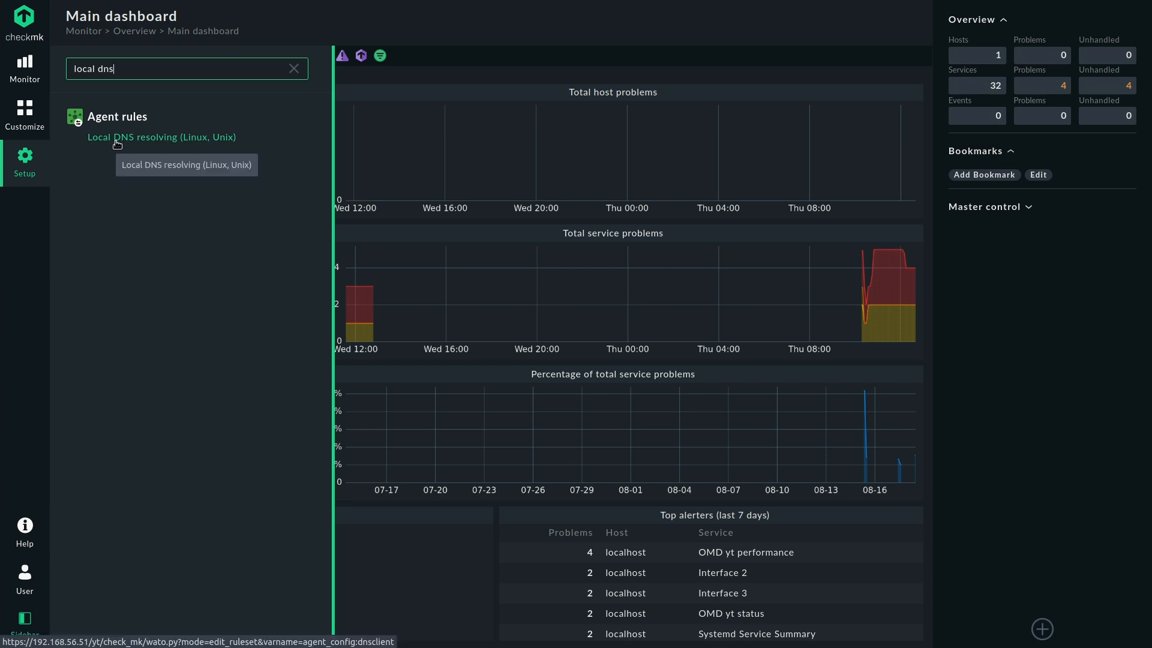
{"action": "left_click", "coordinate": [162, 137]}
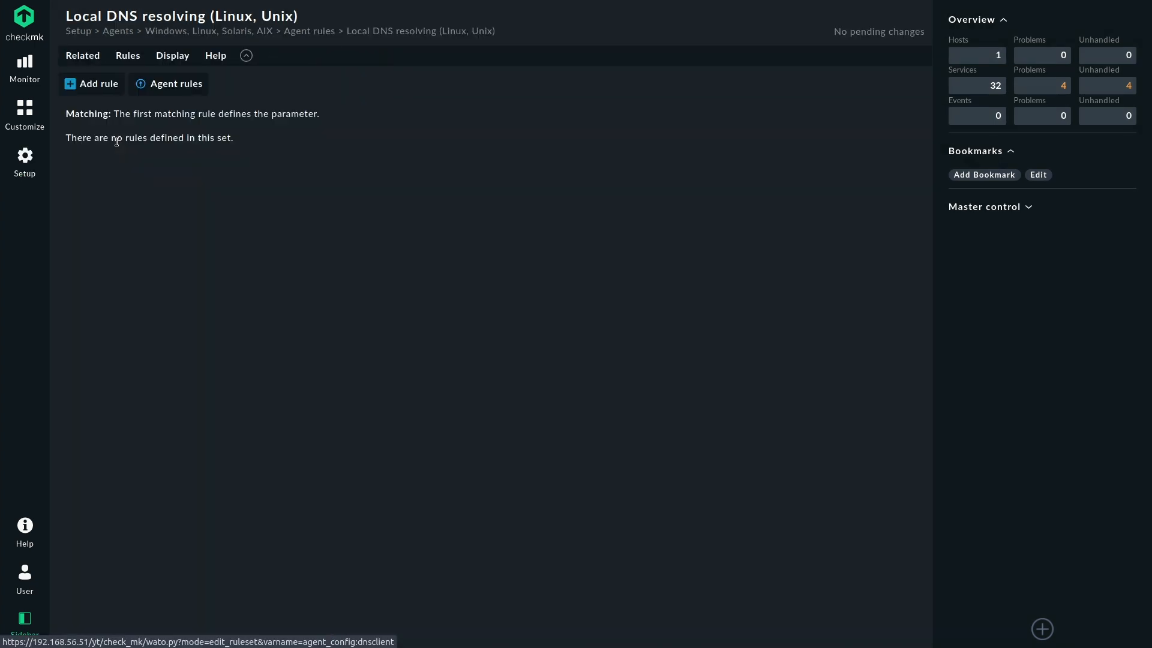
Create a new rule with hostnames to resolve checkmk.com and tribe29.com.
{"action": "left_click", "coordinate": [92, 82]}
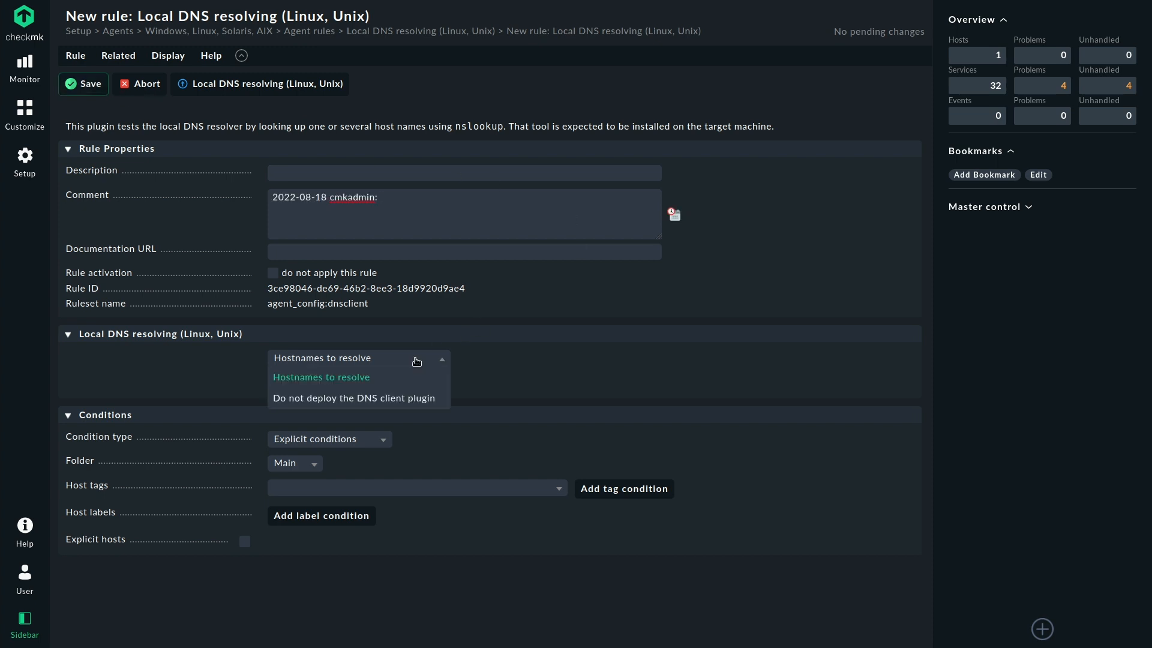
{"action": "left_click", "coordinate": [321, 375]}
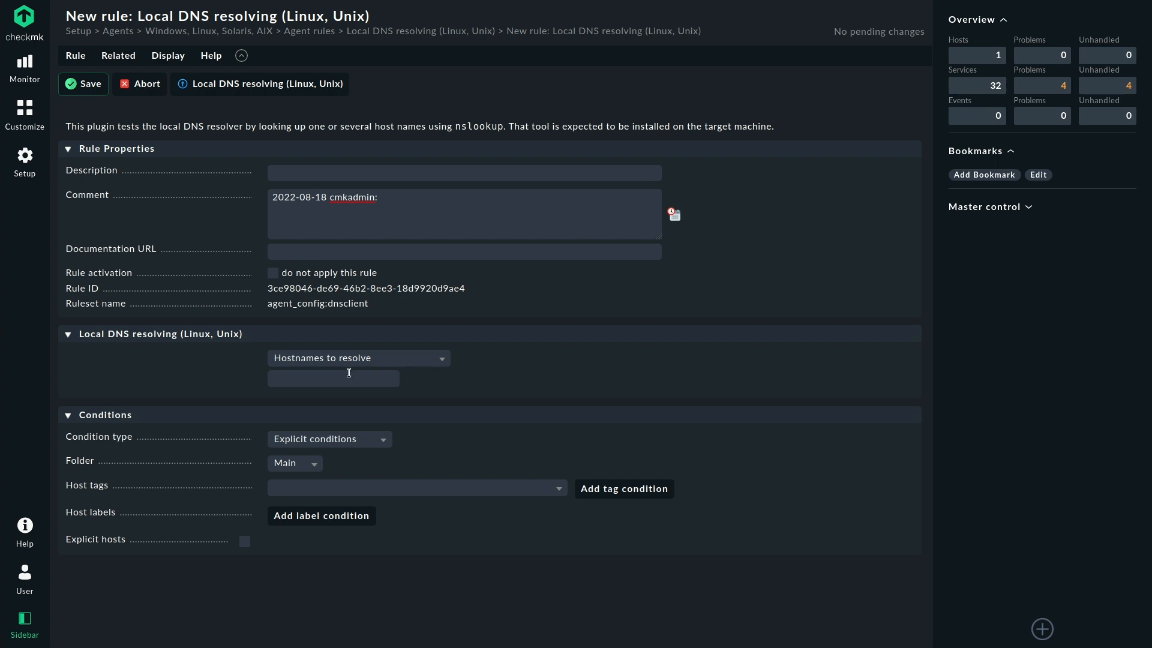
{"action": "type", "text": "checkm"}
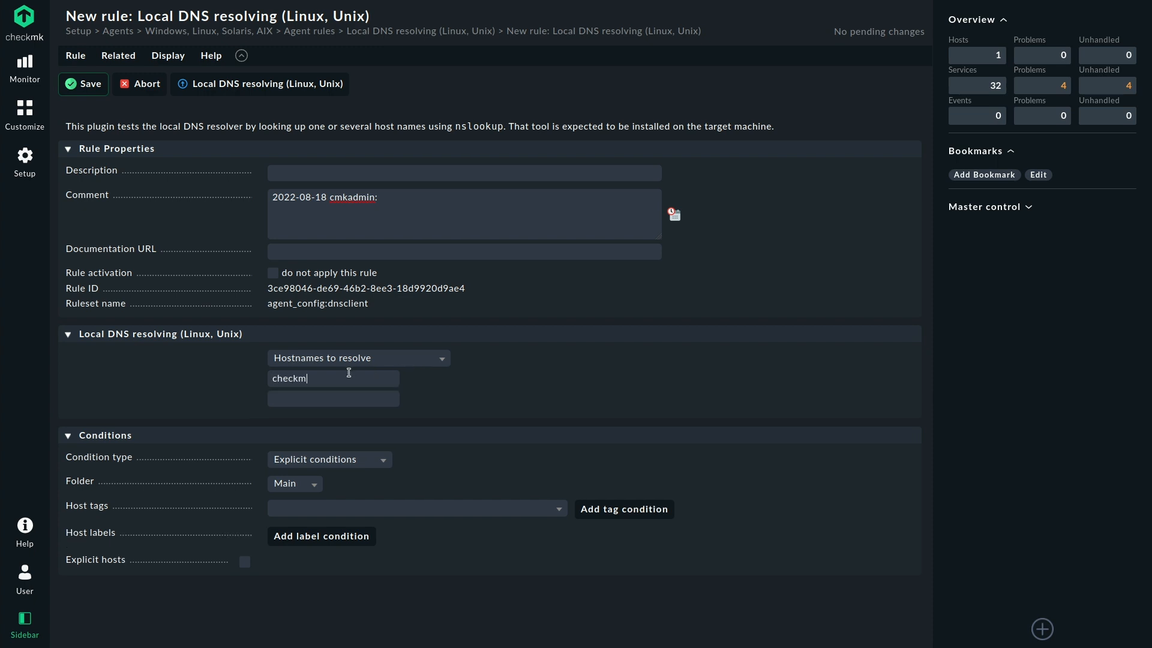
{"action": "type", "text": "k.com"}
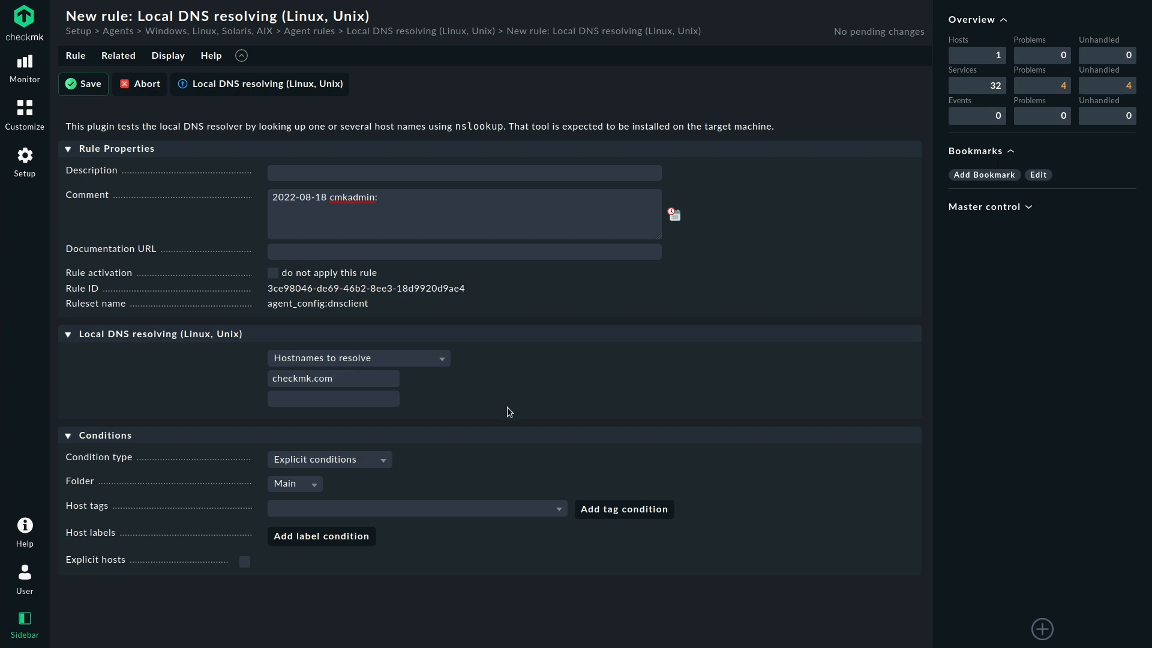
{"action": "mouse_move", "coordinate": [555, 398]}
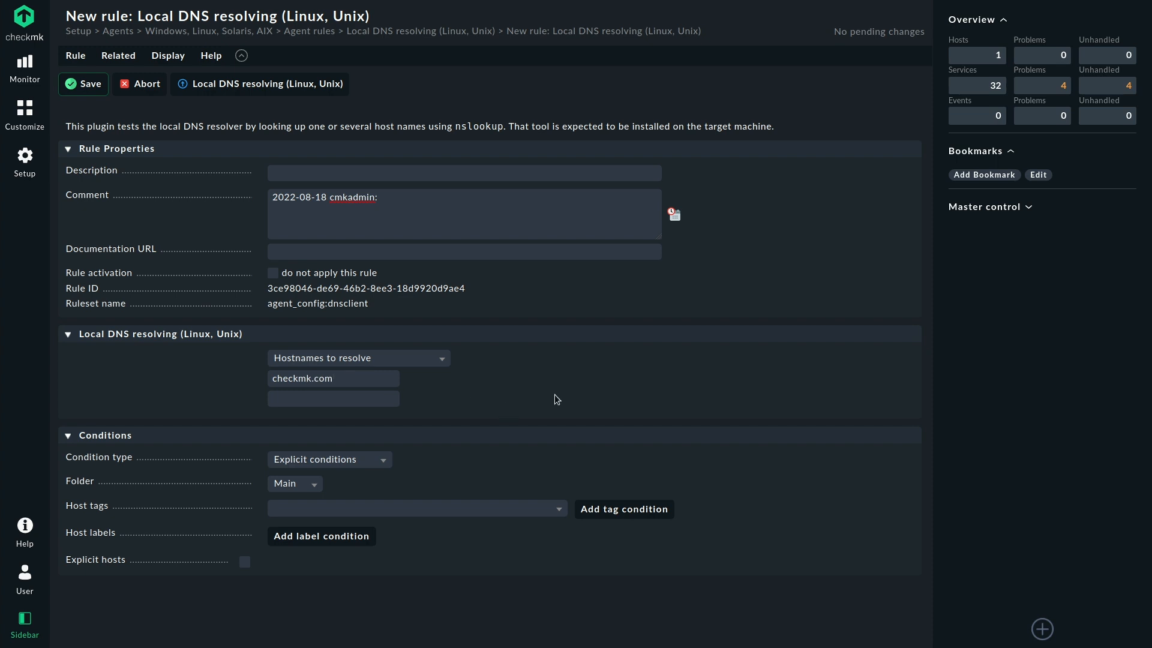
{"action": "left_click", "coordinate": [332, 399]}
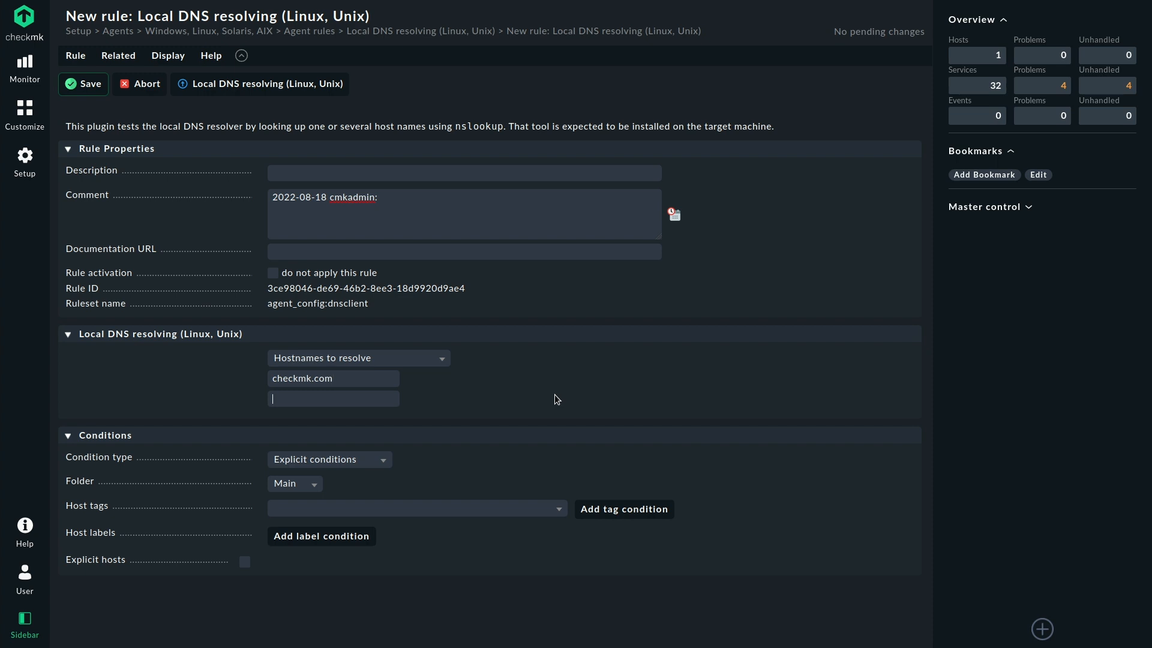
{"action": "type", "text": "t"}
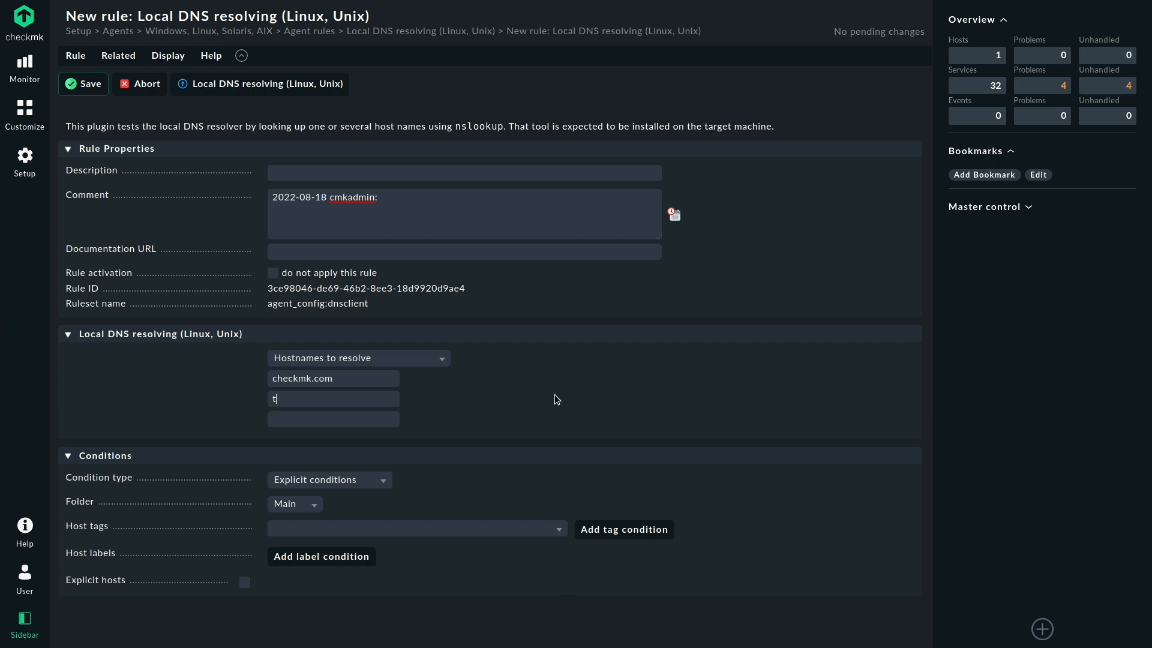
{"action": "type", "text": "ribe29.com"}
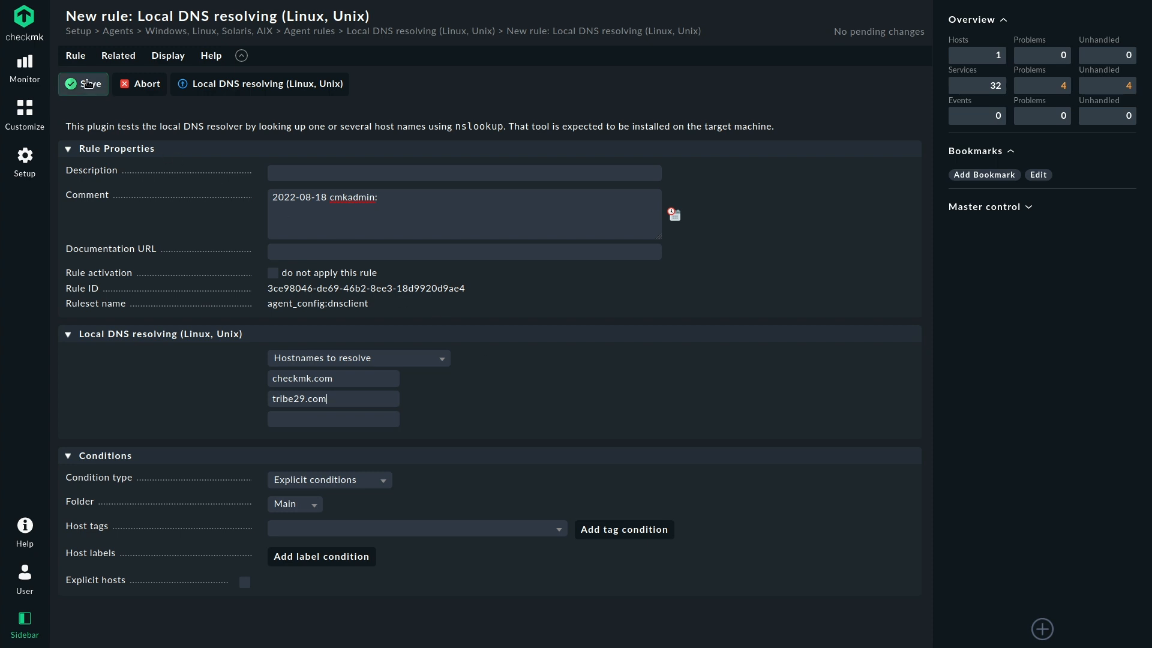
Save the rule and activate the pending change on the site.
{"action": "left_click", "coordinate": [82, 84]}
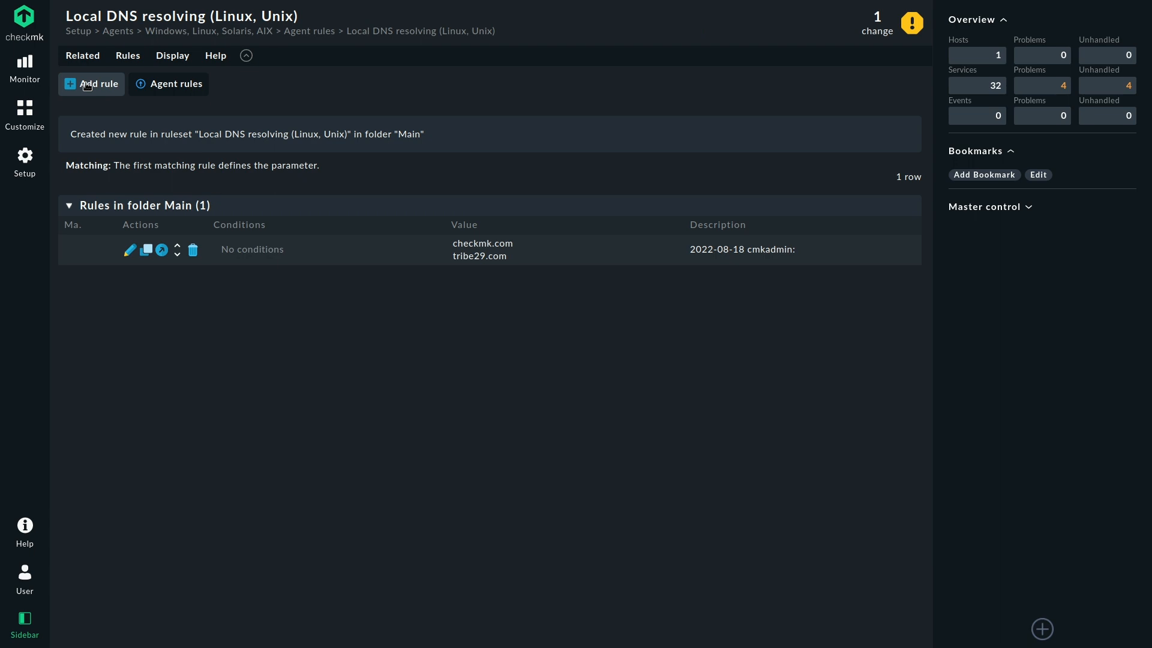
{"action": "left_click", "coordinate": [876, 24]}
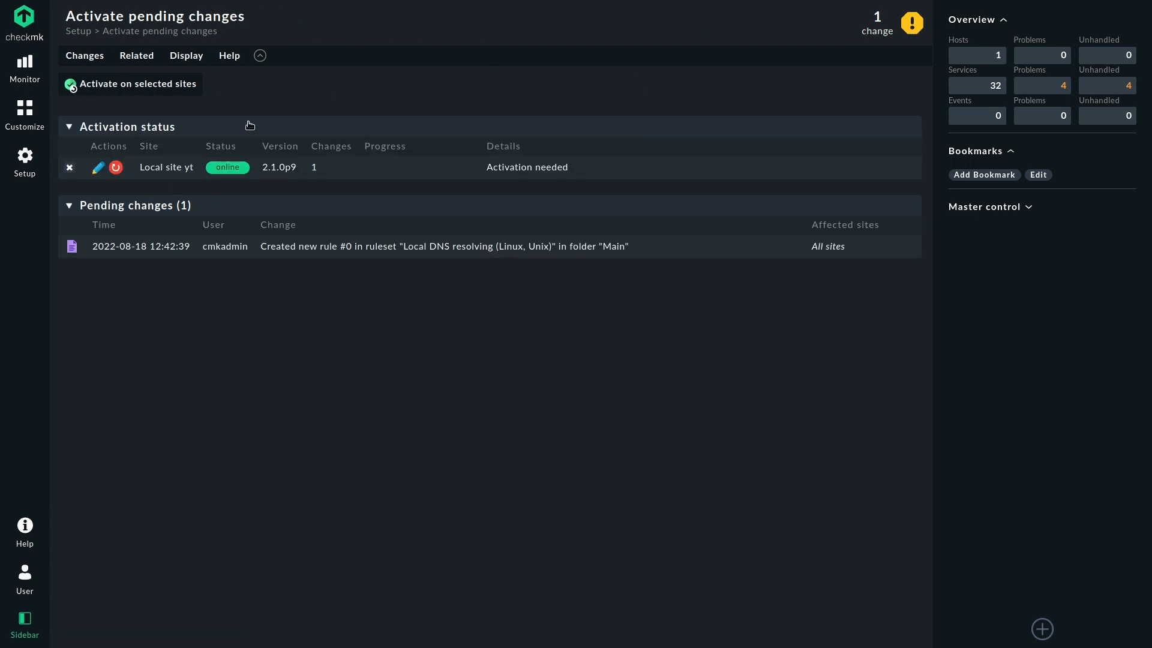
{"action": "left_click", "coordinate": [131, 84]}
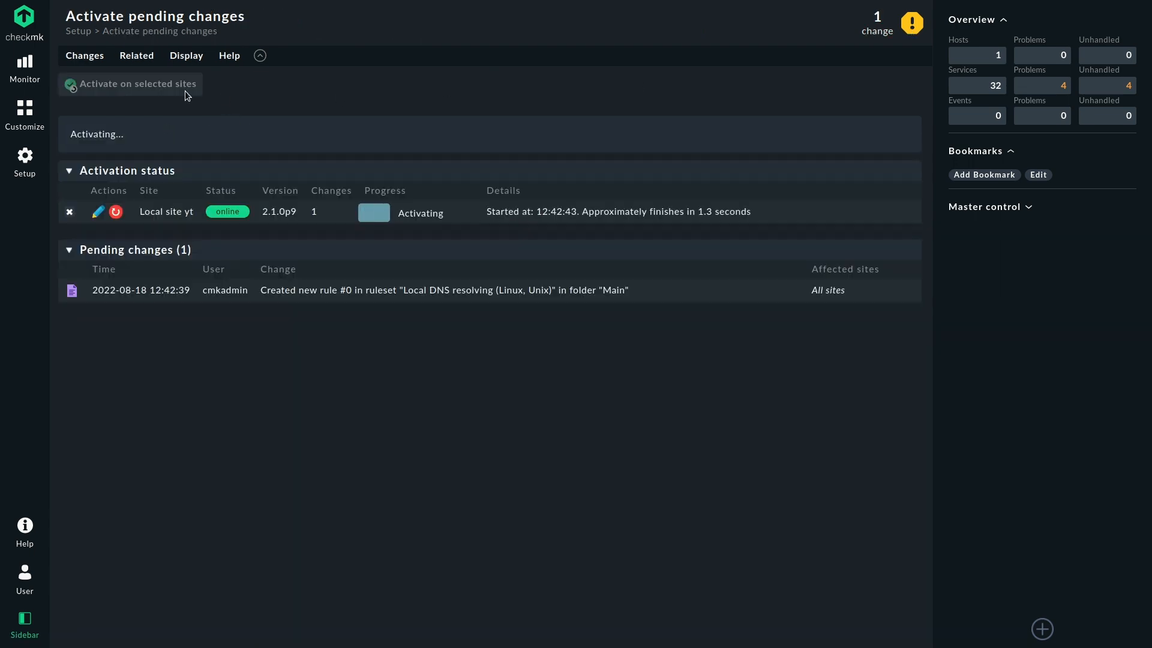
{"action": "left_click", "coordinate": [24, 162]}
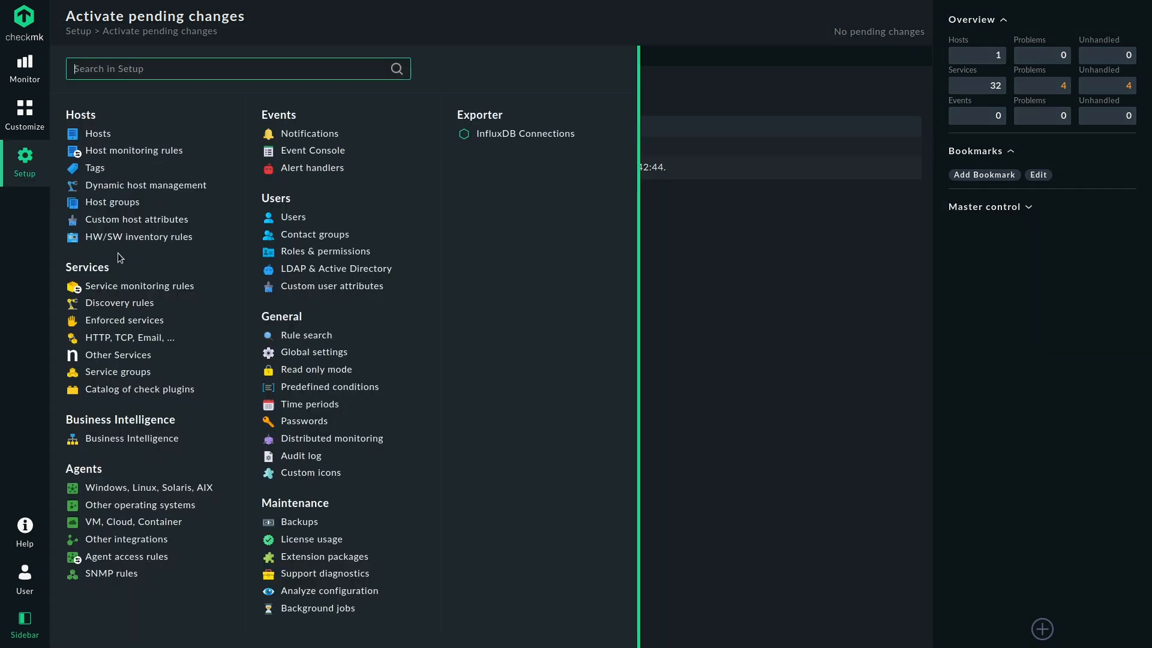
Go to the Windows, Linux, Solaris, AIX agent configurations from the Setup menu.
{"action": "left_click", "coordinate": [141, 487]}
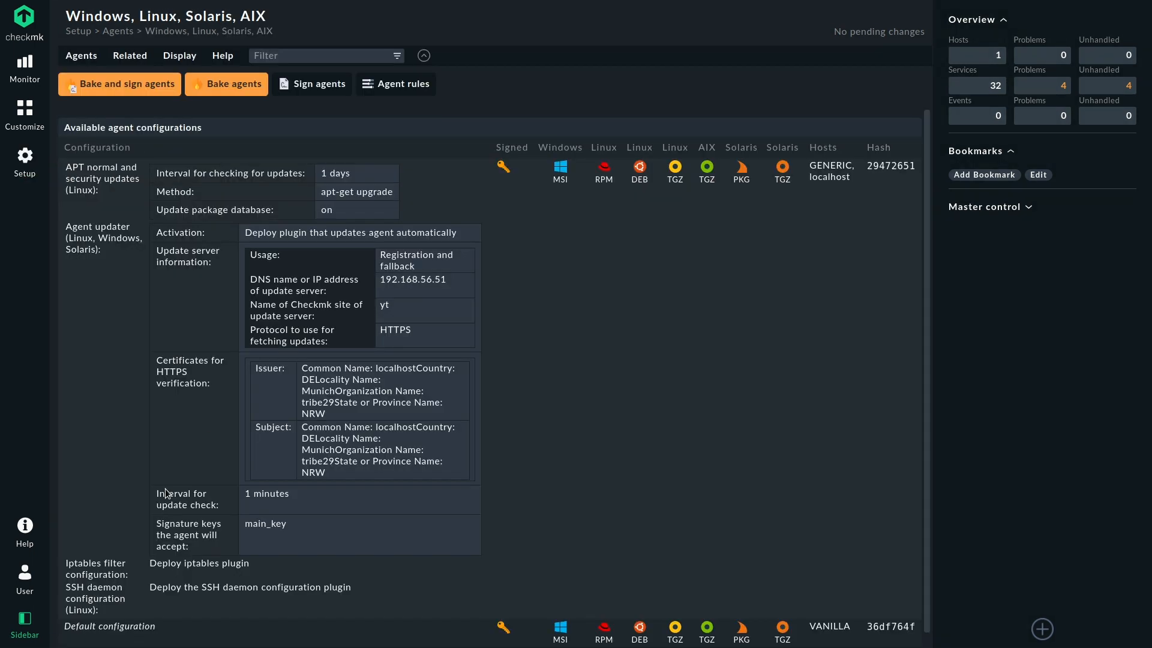
{"action": "mouse_move", "coordinate": [103, 157]}
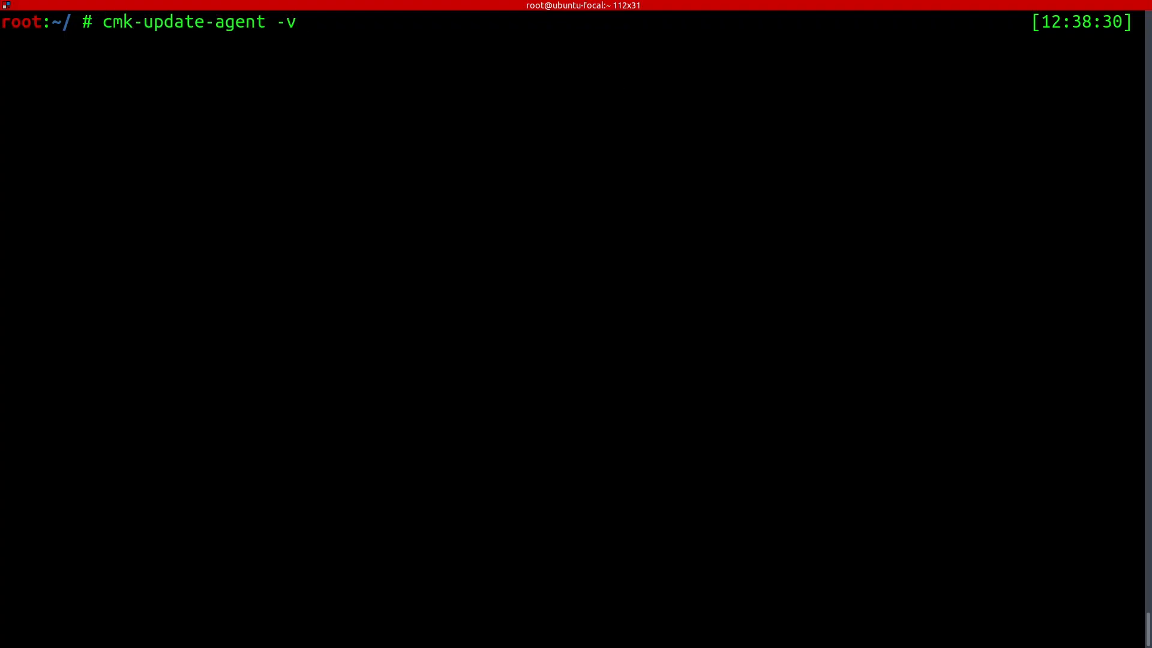
Run 'cmk-update-agent -v' so the baked agent includes the Local DNS resolving plugin.
{"action": "key", "text": "Return"}
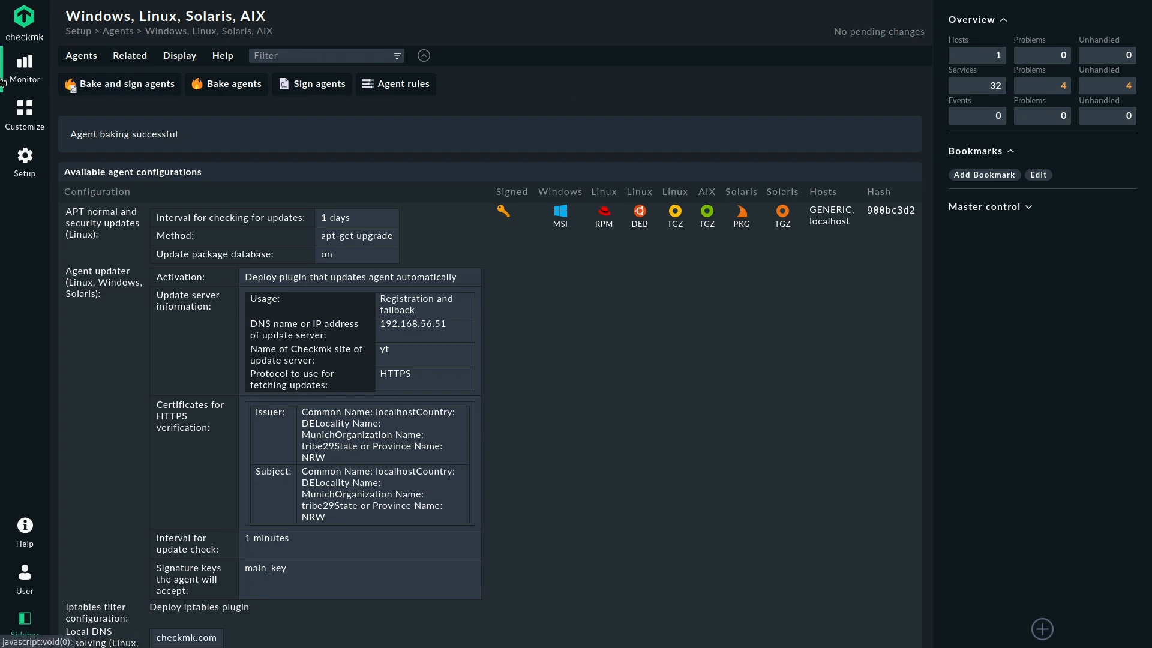
Find host localhost via Setup search and reach its service configuration.
{"action": "left_click", "coordinate": [24, 162]}
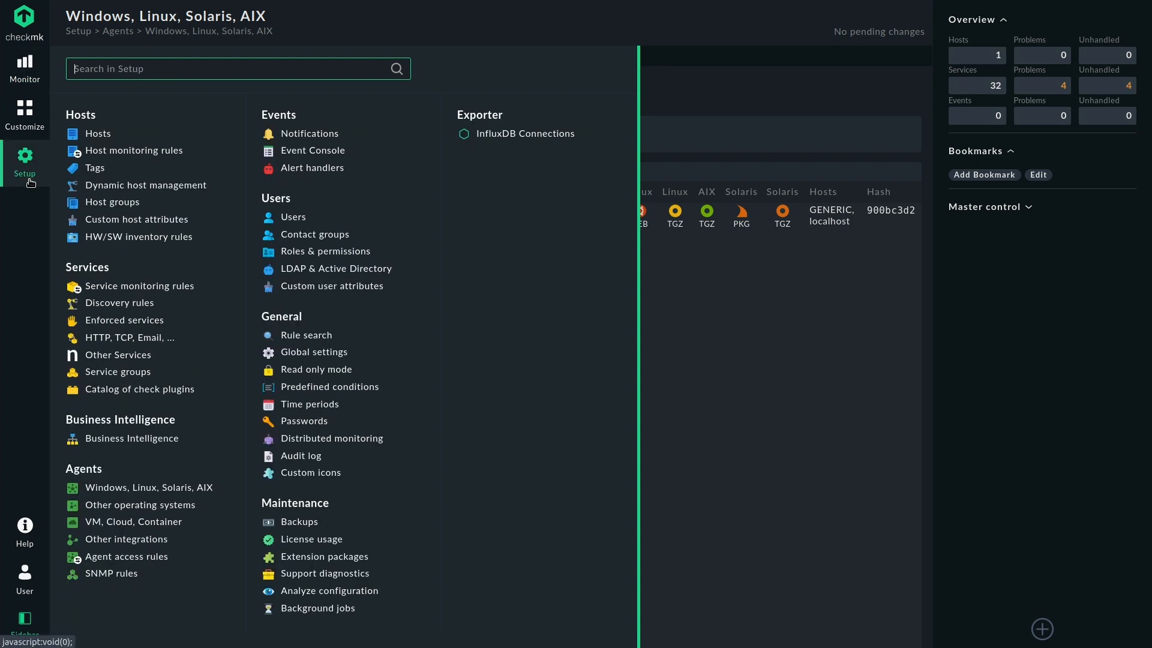
{"action": "type", "text": "localhost"}
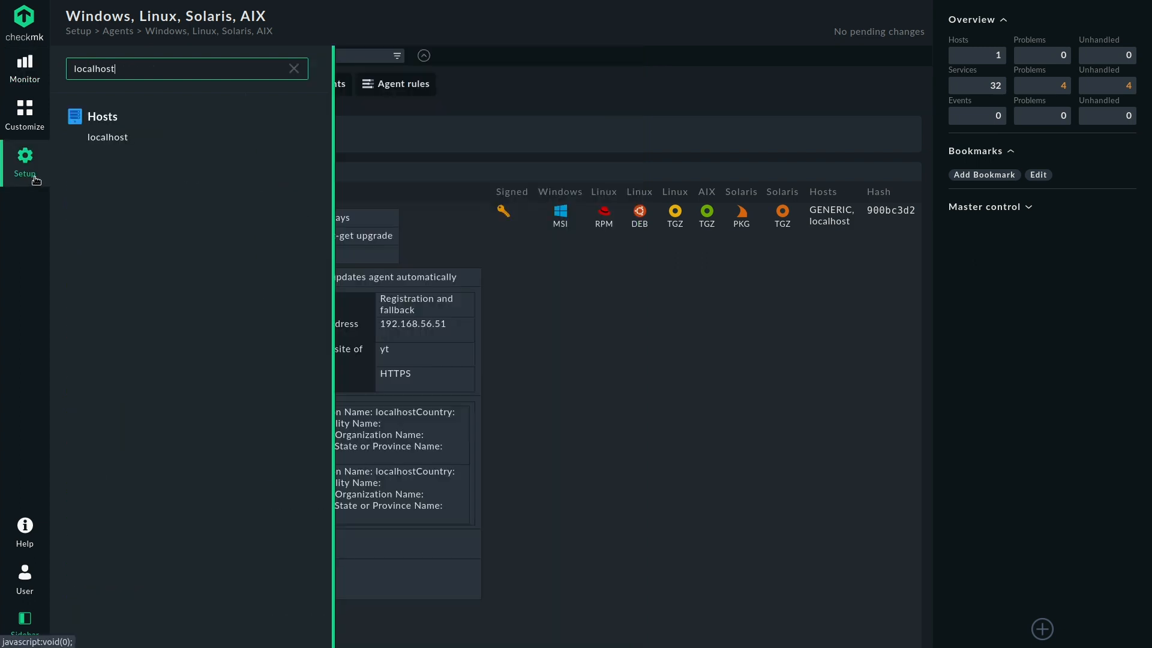
{"action": "left_click", "coordinate": [107, 137]}
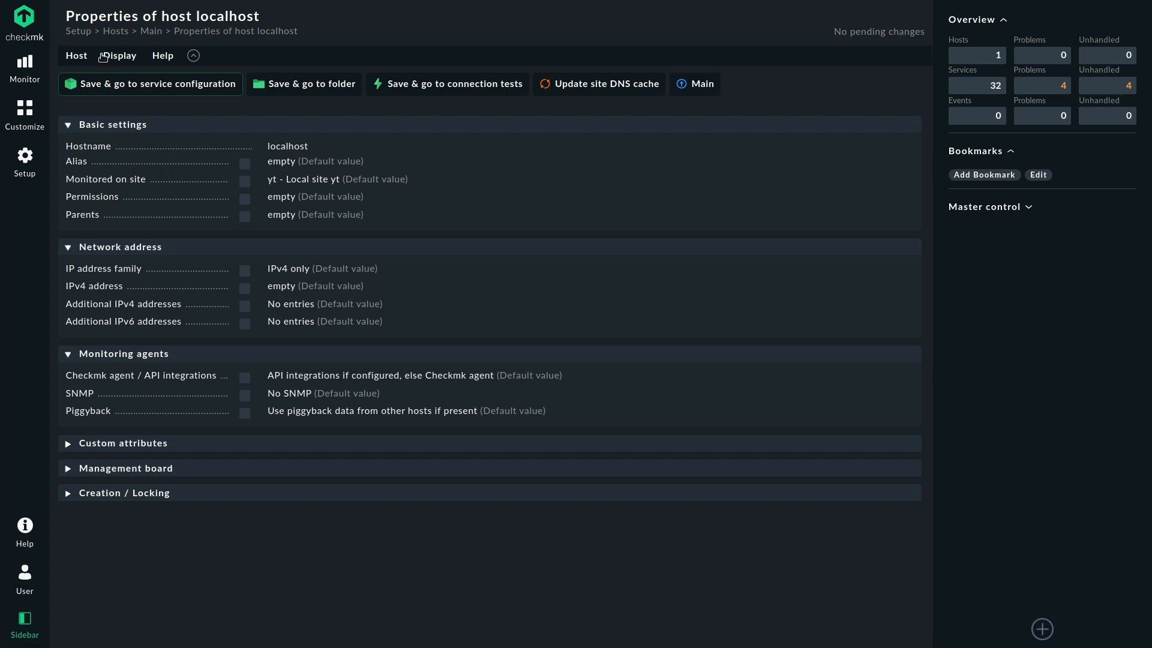
{"action": "left_click", "coordinate": [75, 55]}
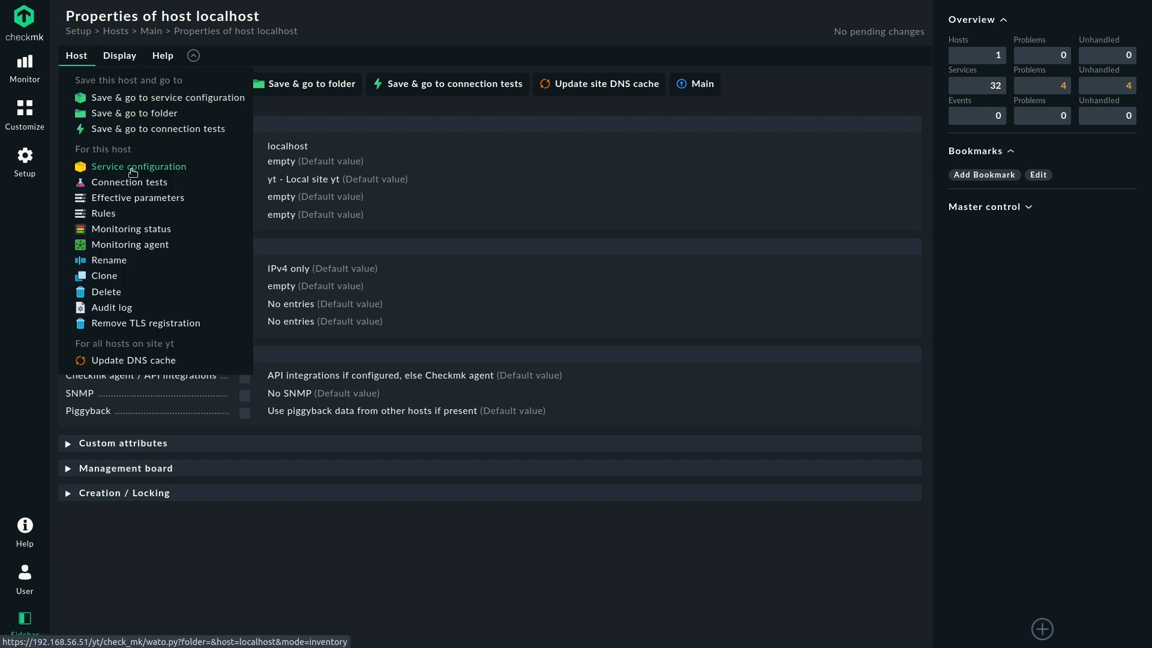
{"action": "left_click", "coordinate": [138, 166]}
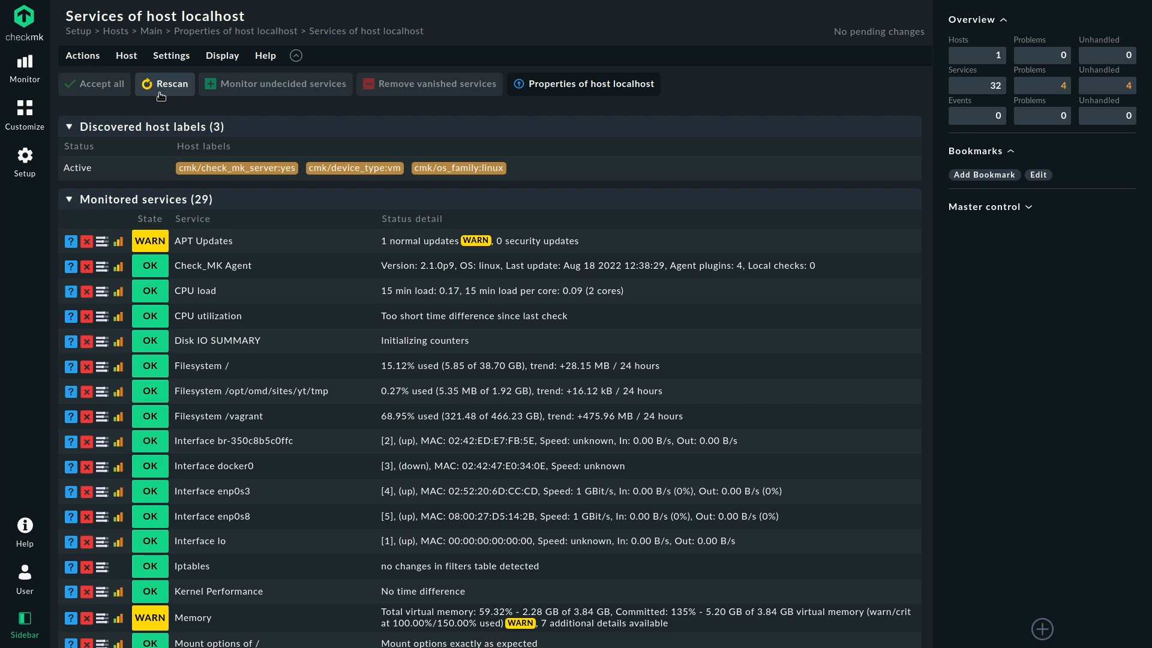
Rescan localhost, accept the two Resolve_ services, and start activating the two pending changes.
{"action": "left_click", "coordinate": [164, 82]}
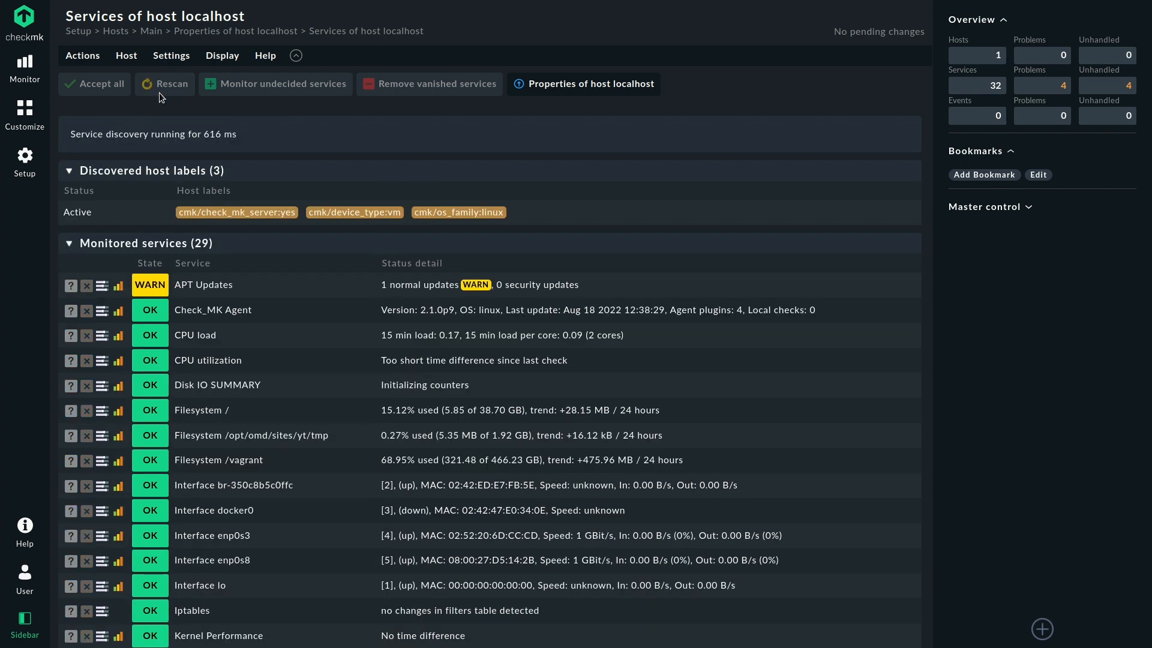
{"action": "left_click", "coordinate": [164, 83]}
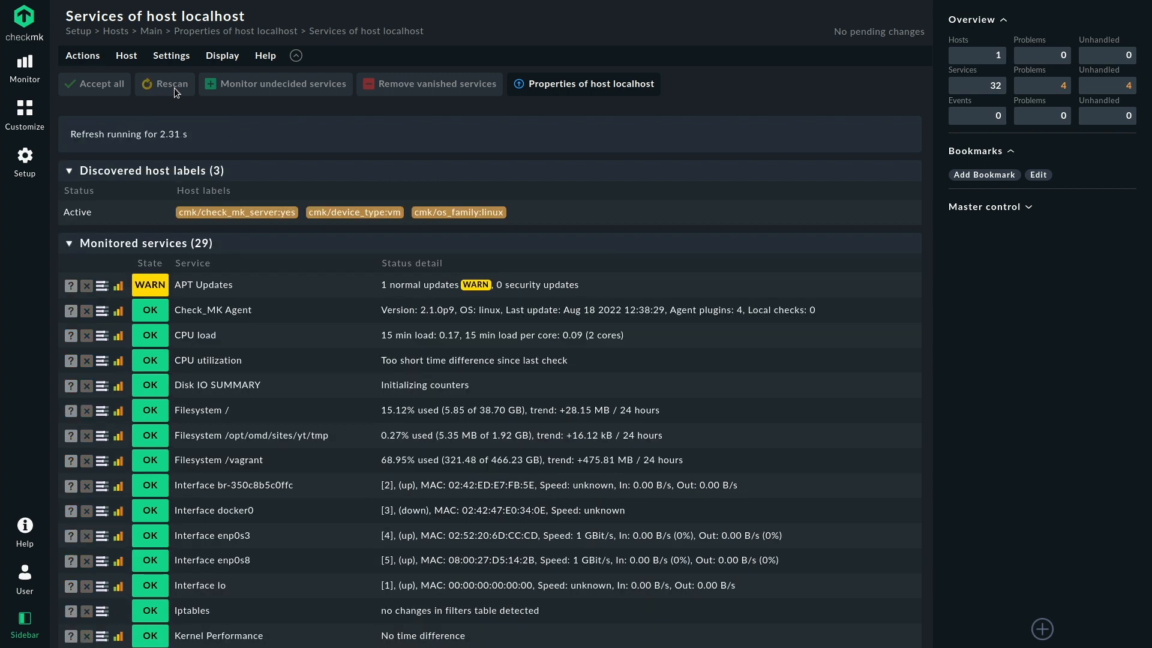
{"action": "left_click", "coordinate": [165, 84]}
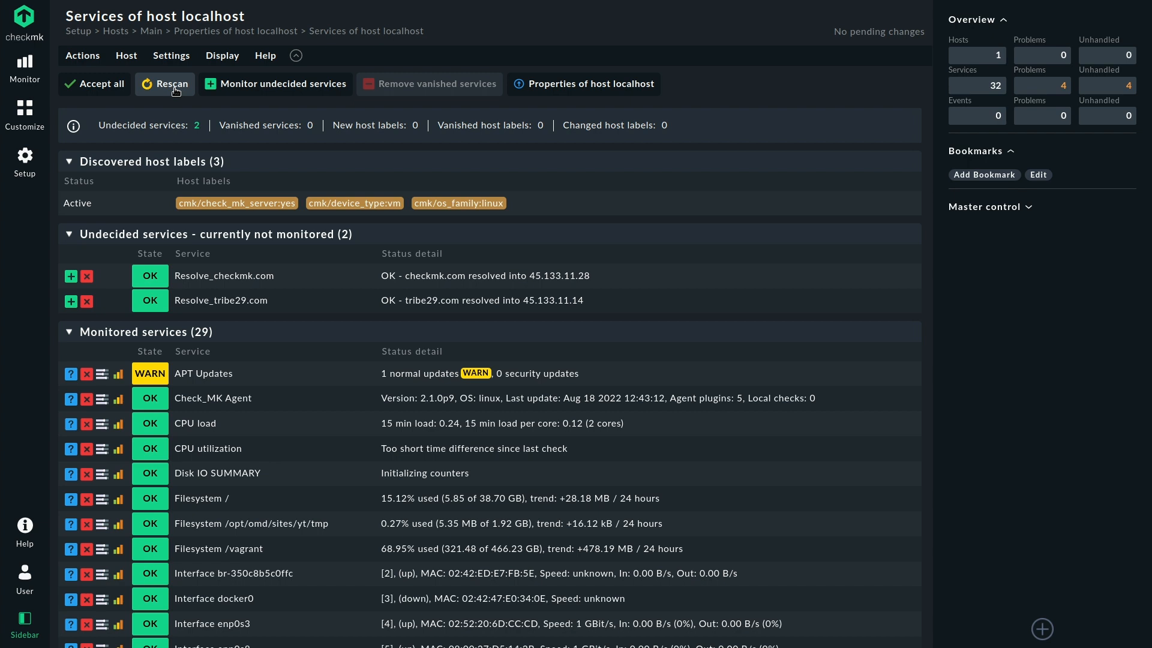
{"action": "mouse_move", "coordinate": [119, 113]}
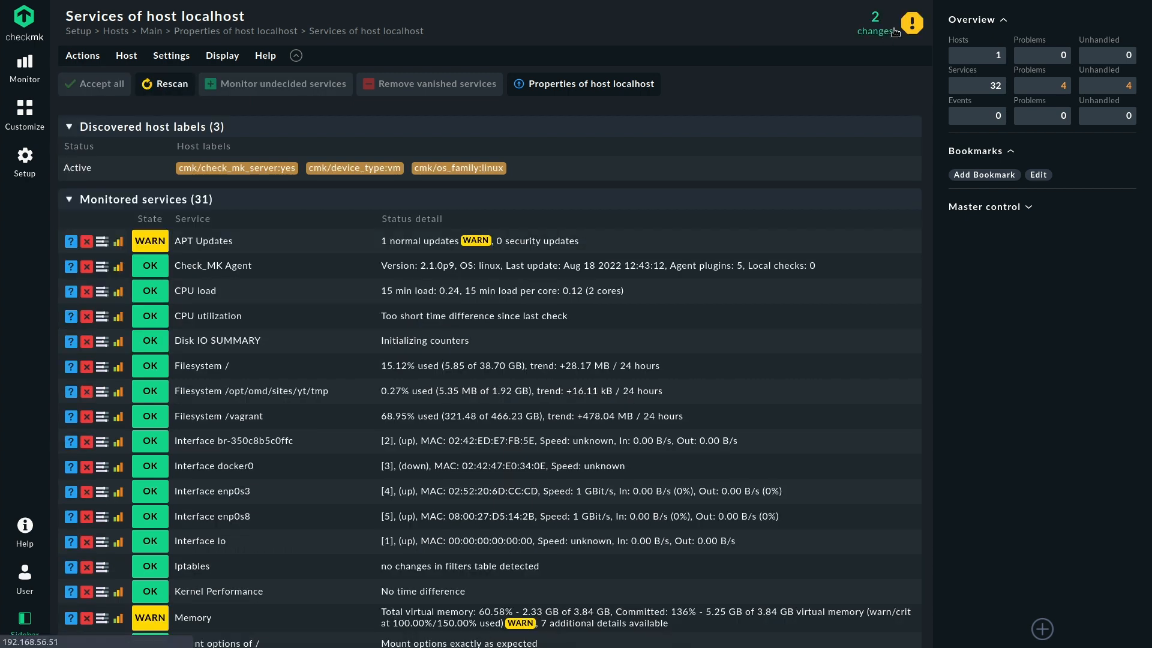
{"action": "left_click", "coordinate": [875, 24]}
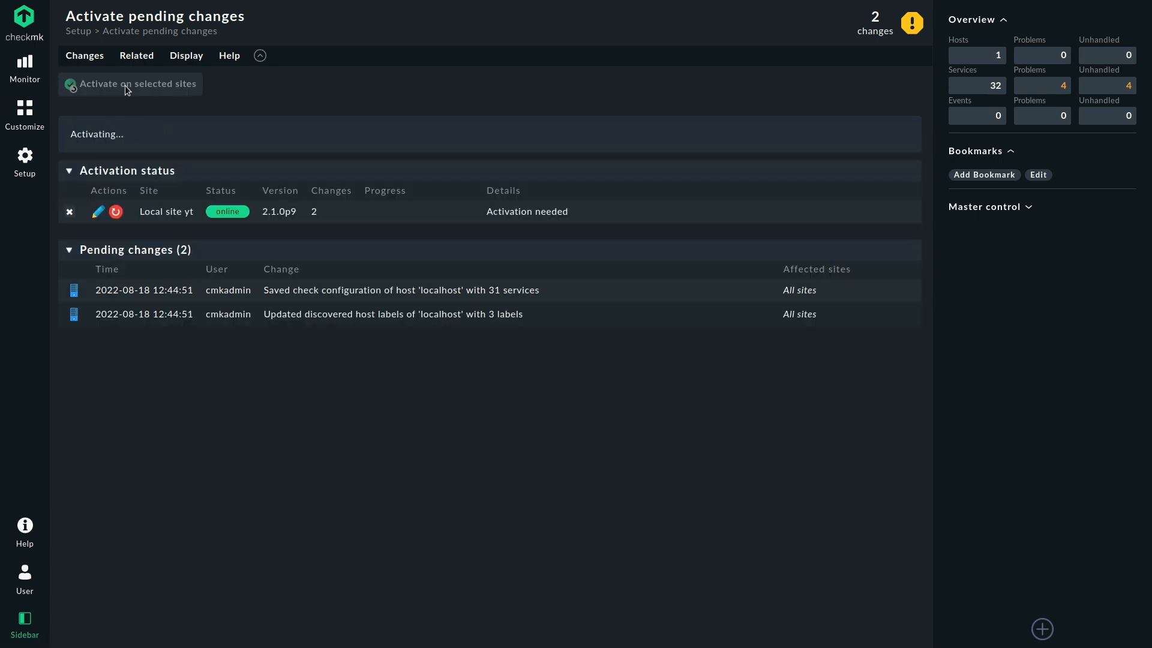